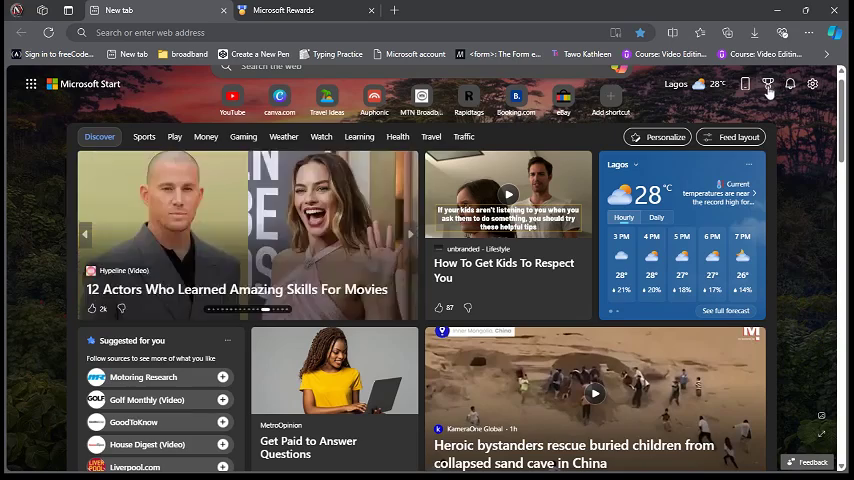
# Open the full Microsoft Rewards dashboard from the toolbar Rewards flyout.
pyautogui.click(792, 84)
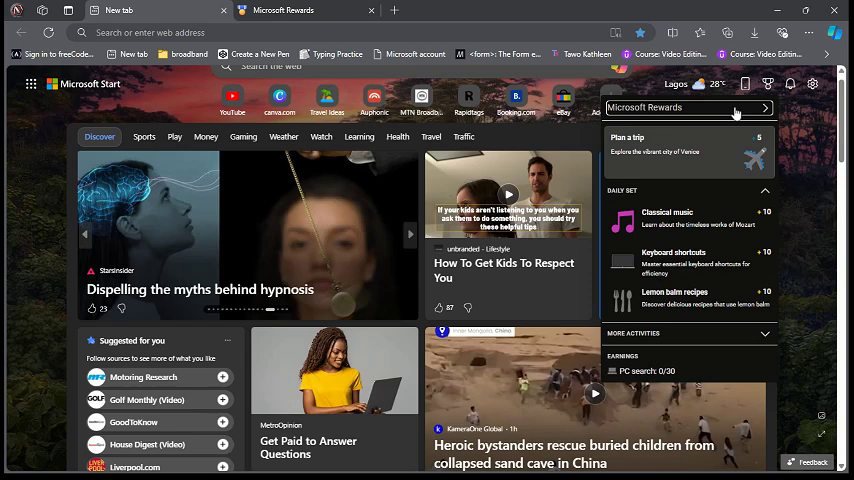
pyautogui.click(688, 108)
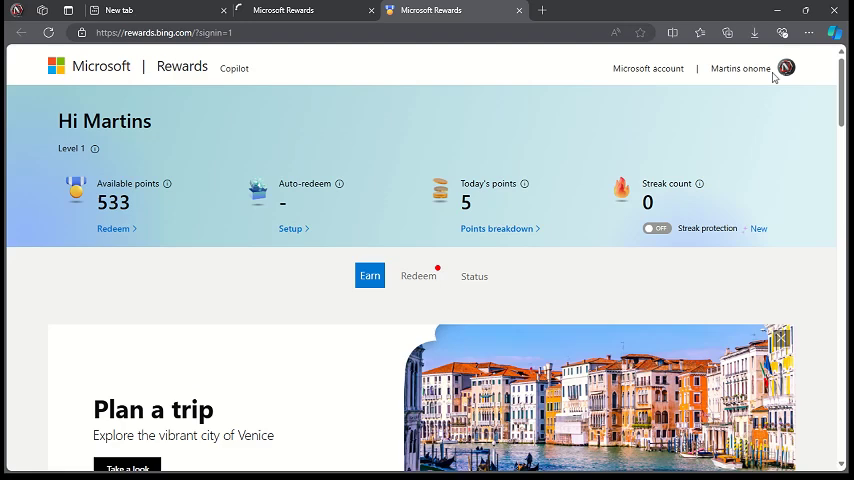
pyautogui.moveTo(796, 118)
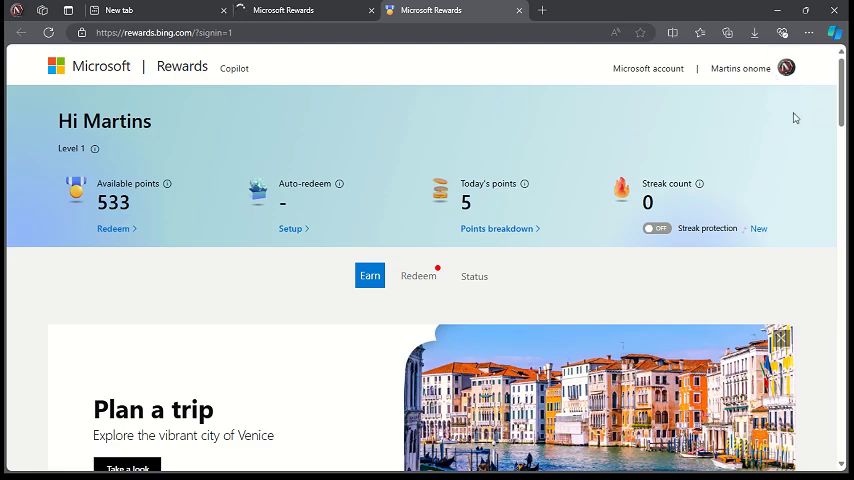
pyautogui.moveTo(98, 200)
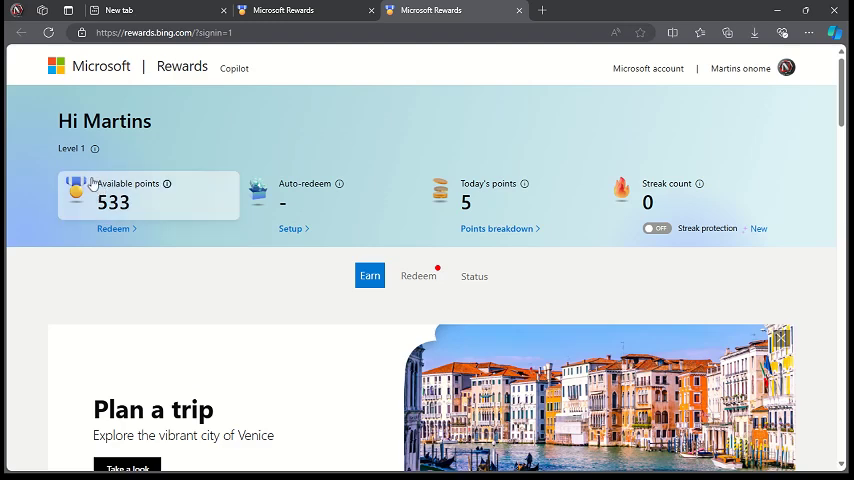
pyautogui.moveTo(132, 144)
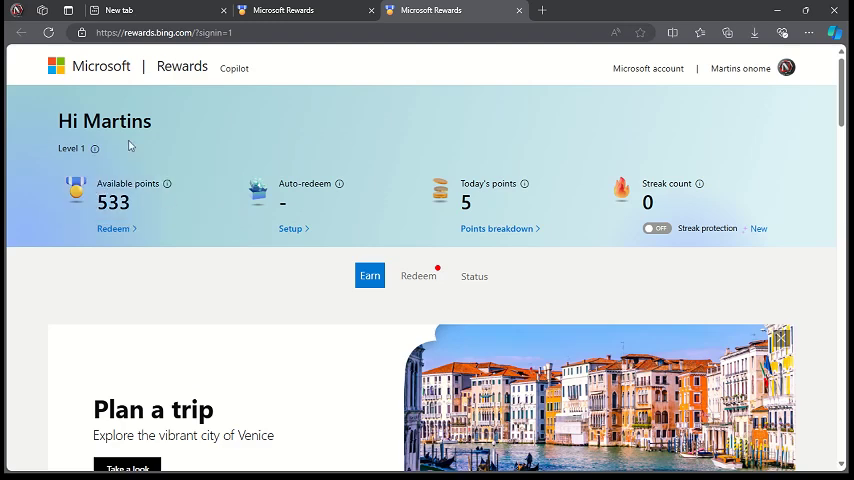
pyautogui.moveTo(152, 202)
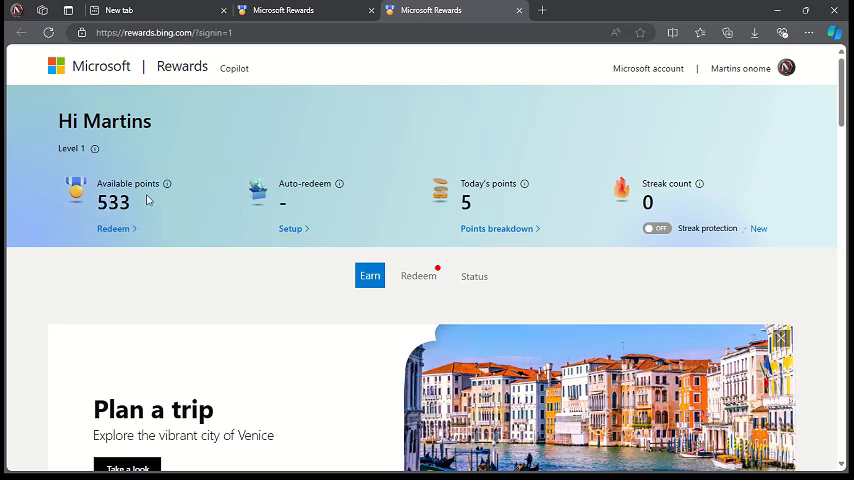
pyautogui.moveTo(172, 188)
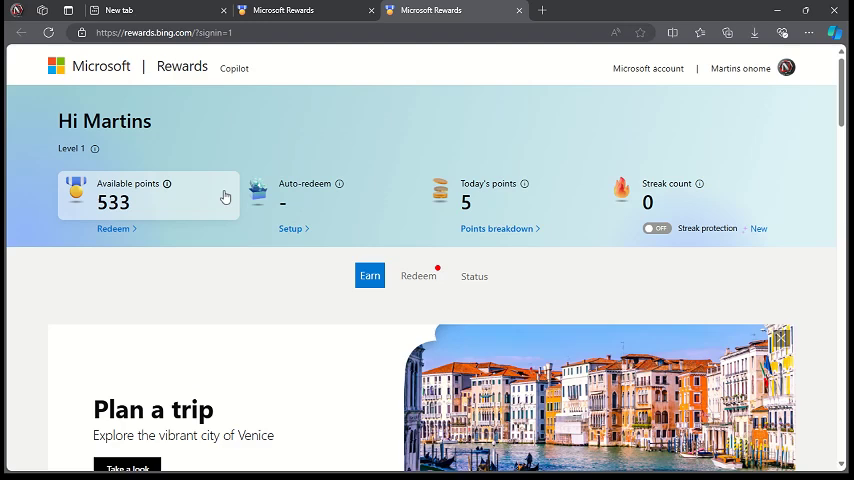
pyautogui.moveTo(100, 202)
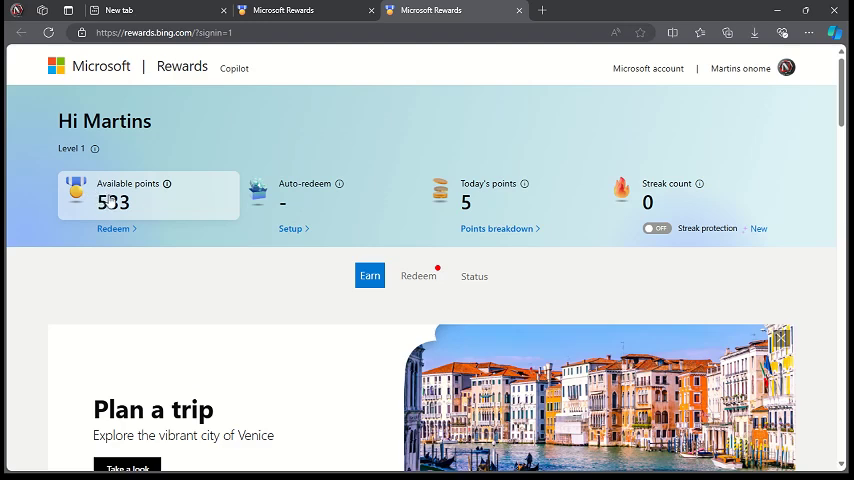
pyautogui.moveTo(420, 280)
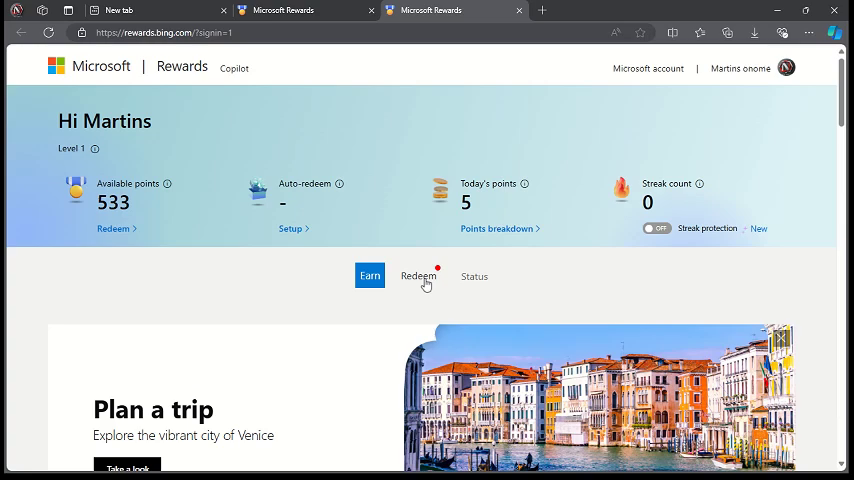
# Browse the Redeem catalog's gift cards available against 533 points.
pyautogui.click(416, 276)
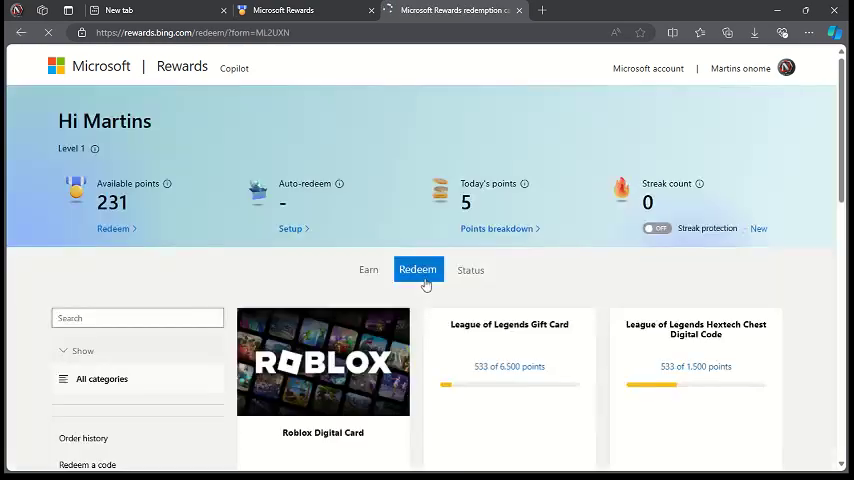
pyautogui.scroll(-3)
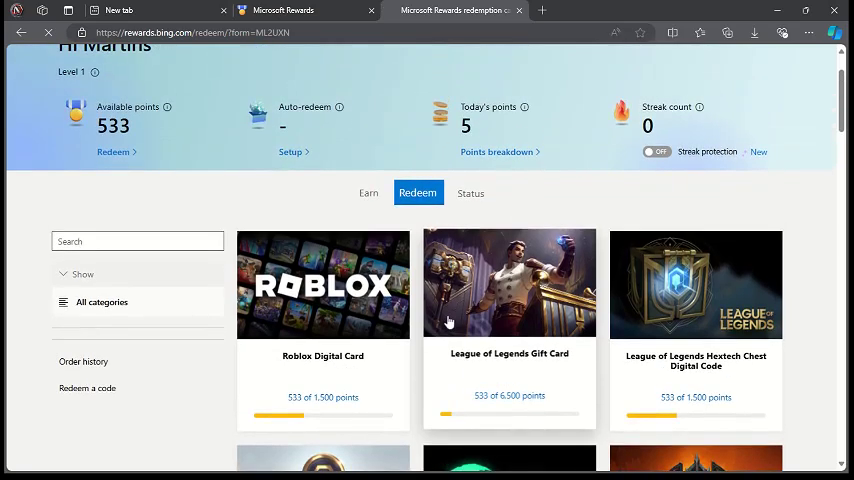
pyautogui.scroll(-3)
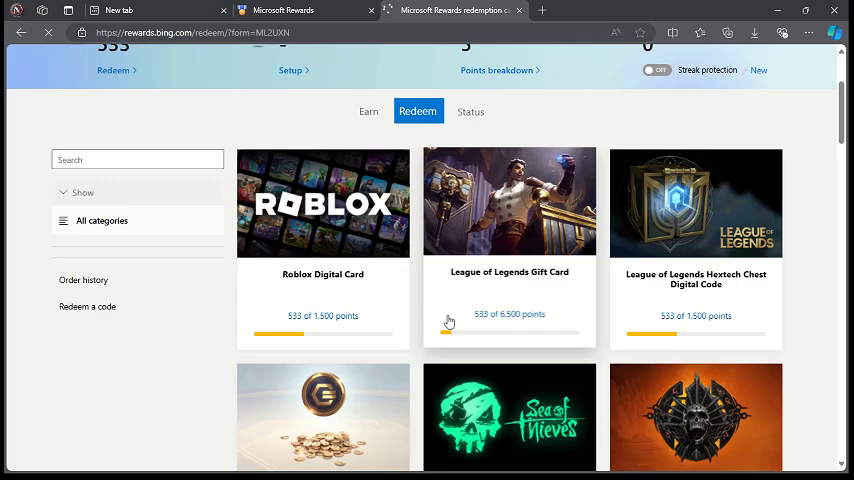
pyautogui.moveTo(496, 284)
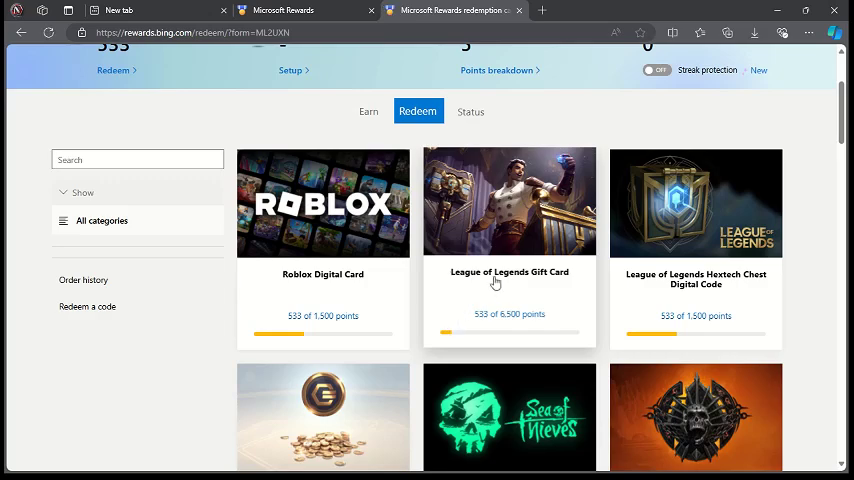
pyautogui.moveTo(508, 280)
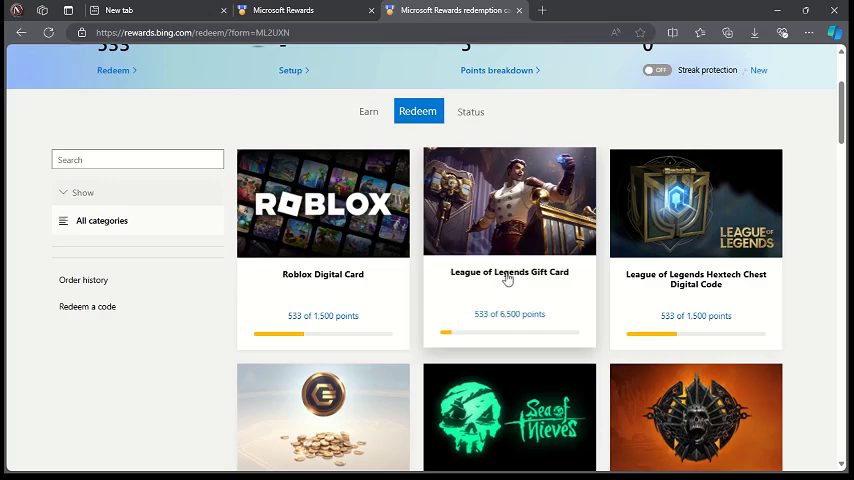
pyautogui.scroll(-3)
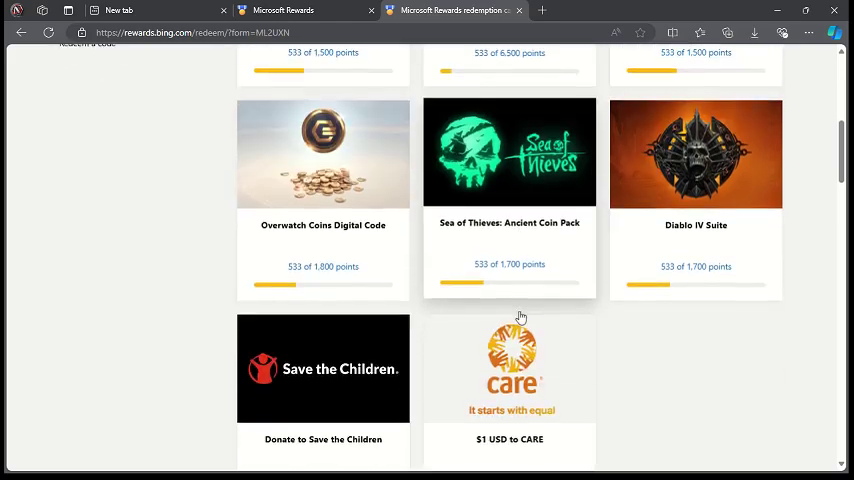
pyautogui.scroll(-3)
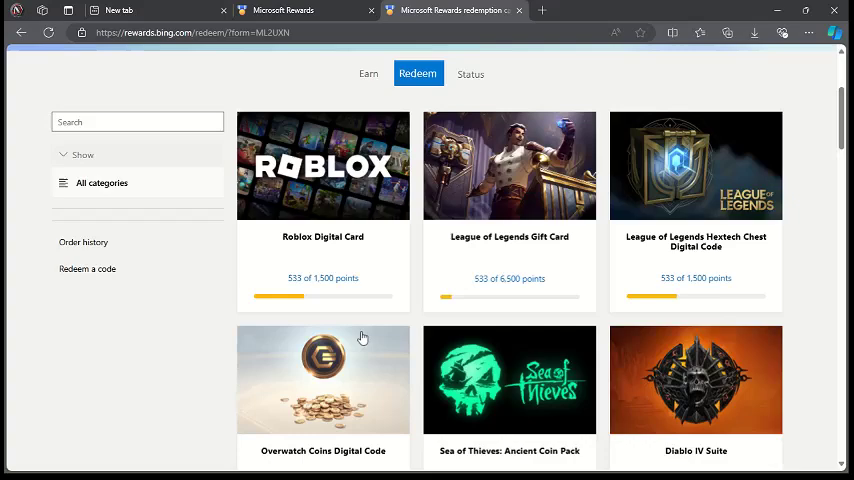
pyautogui.scroll(3)
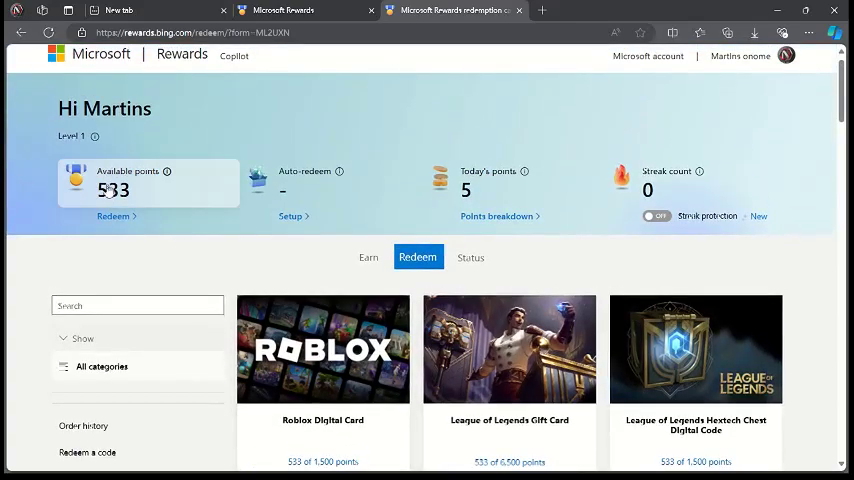
pyautogui.scroll(-3)
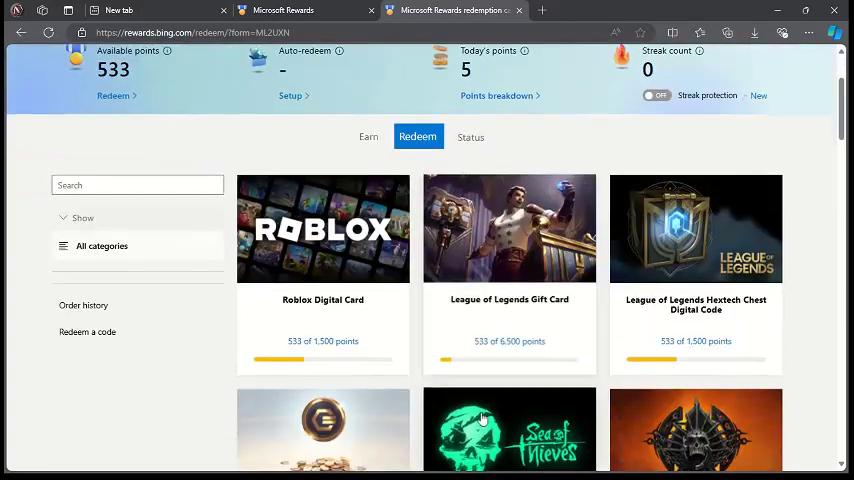
pyautogui.moveTo(298, 320)
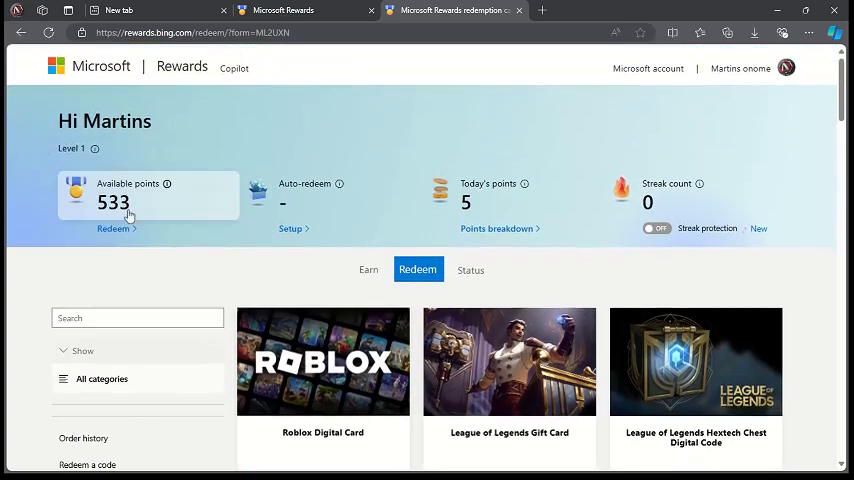
pyautogui.scroll(-3)
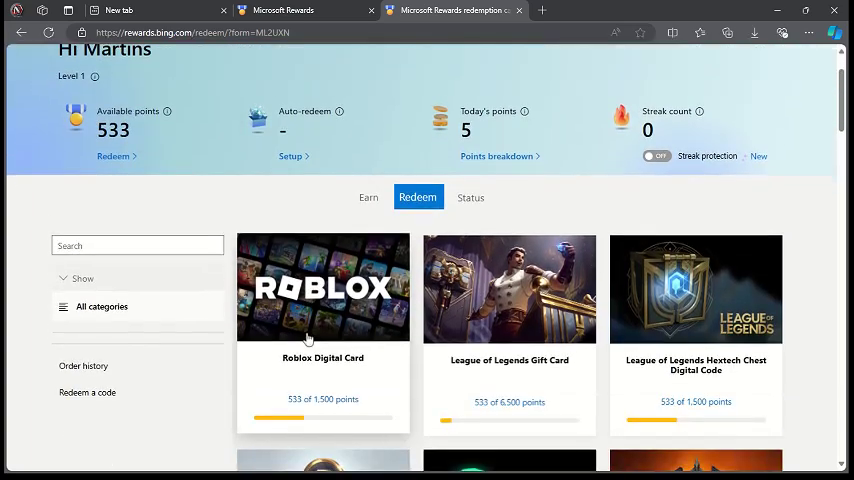
pyautogui.moveTo(322, 416)
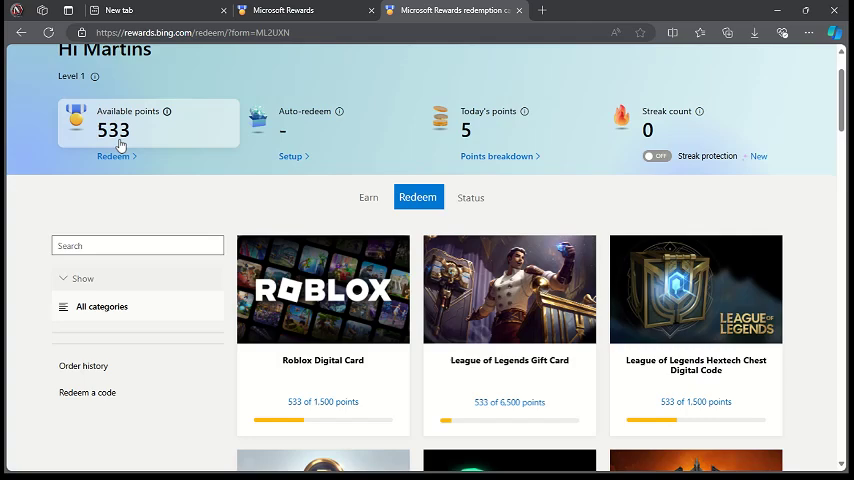
pyautogui.scroll(-3)
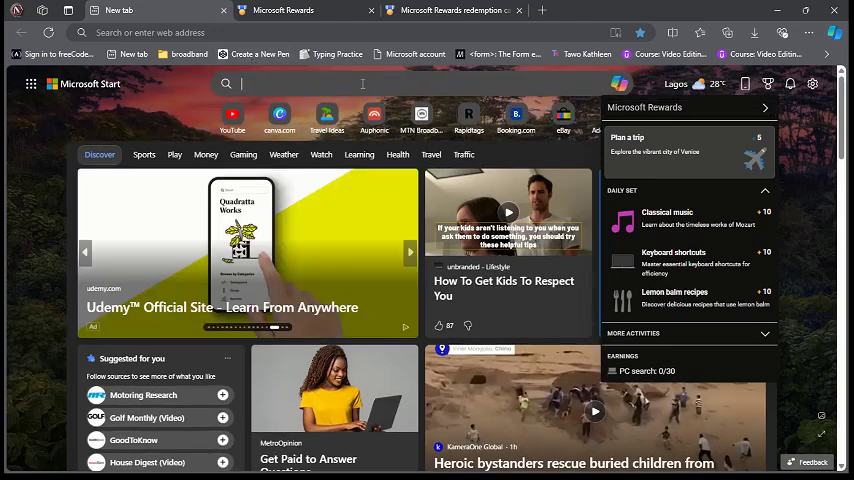
# Return to the toolbar Rewards flyout listing today's daily set tasks.
pyautogui.click(362, 84)
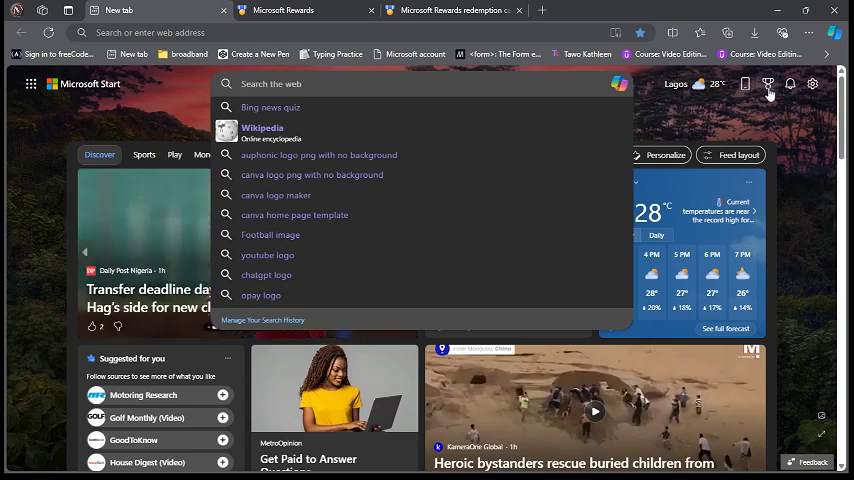
pyautogui.click(770, 84)
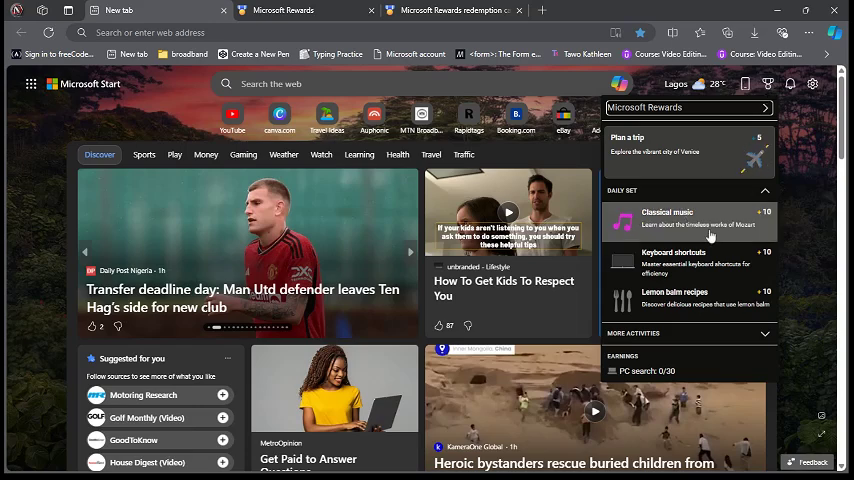
pyautogui.moveTo(676, 298)
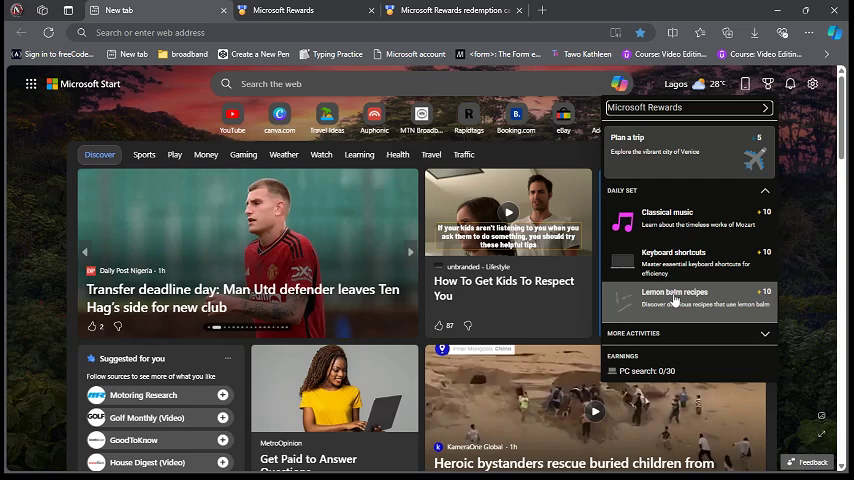
pyautogui.moveTo(696, 220)
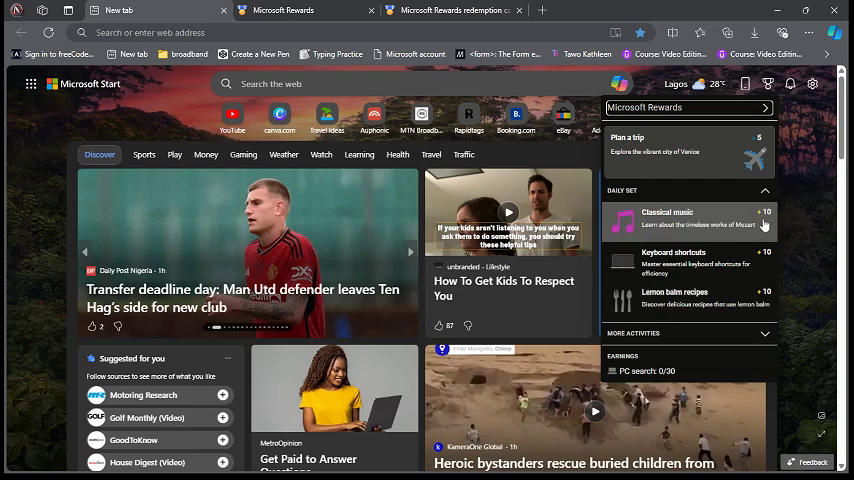
pyautogui.moveTo(684, 304)
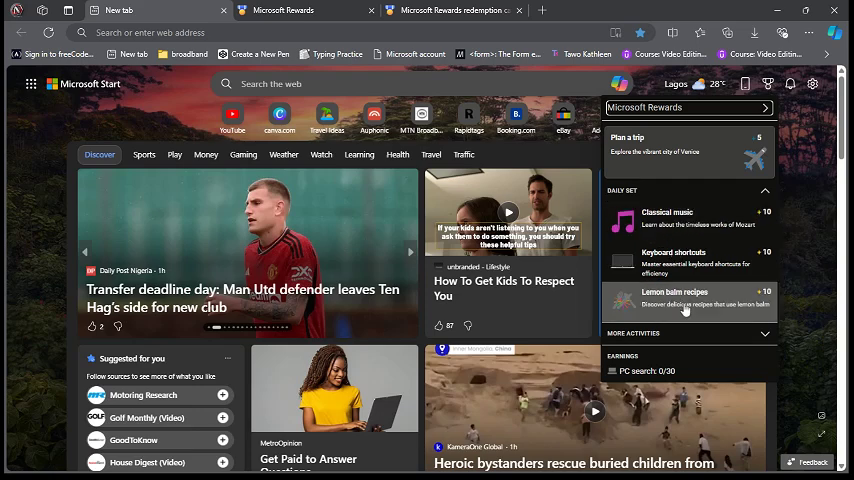